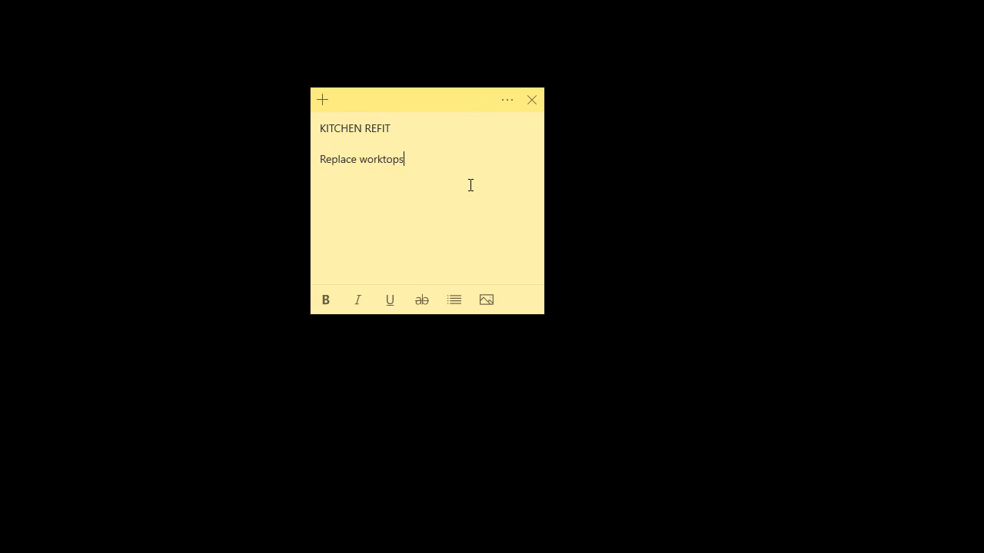
# - Add 'New sink' to the KITCHEN REFIT sticky note
pyautogui.write('New sink')
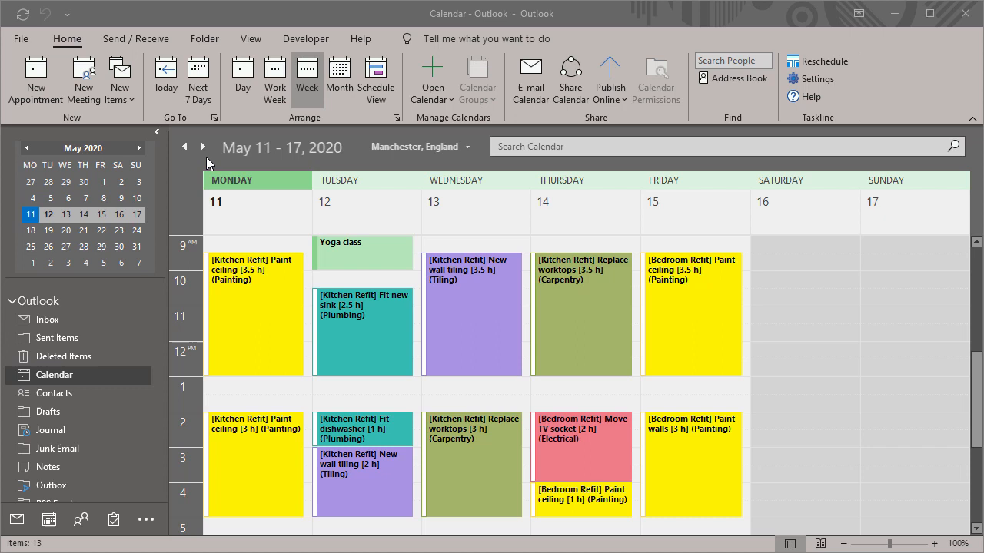
pyautogui.click(202, 147)
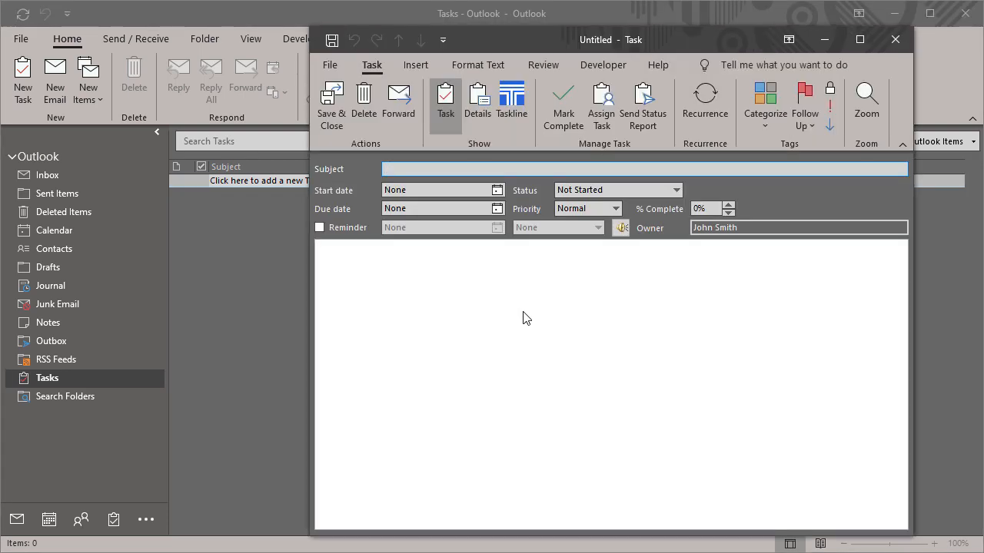
# - Create the 'Replace worktops' task with 6.5h total work in Taskline and save it
pyautogui.write('Replace')
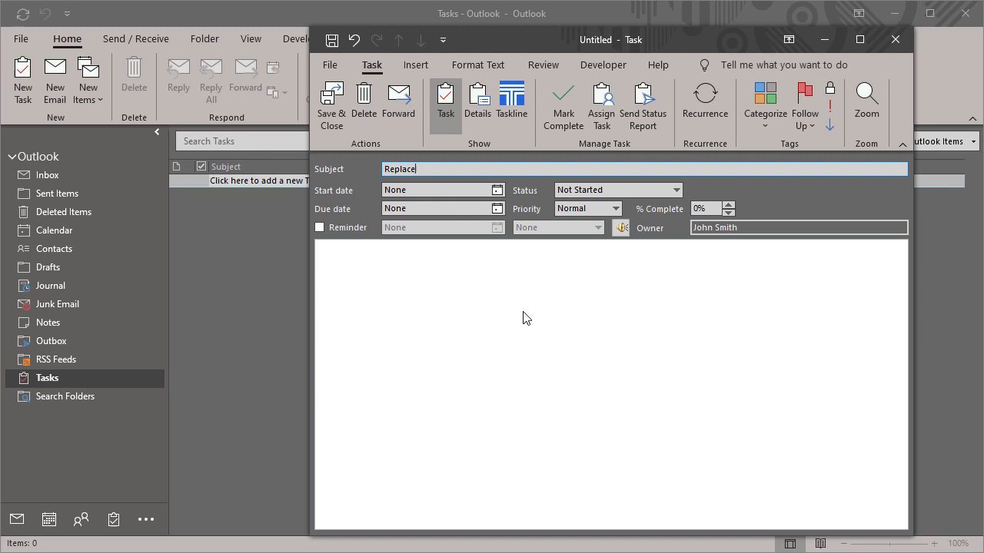
pyautogui.write('worktops')
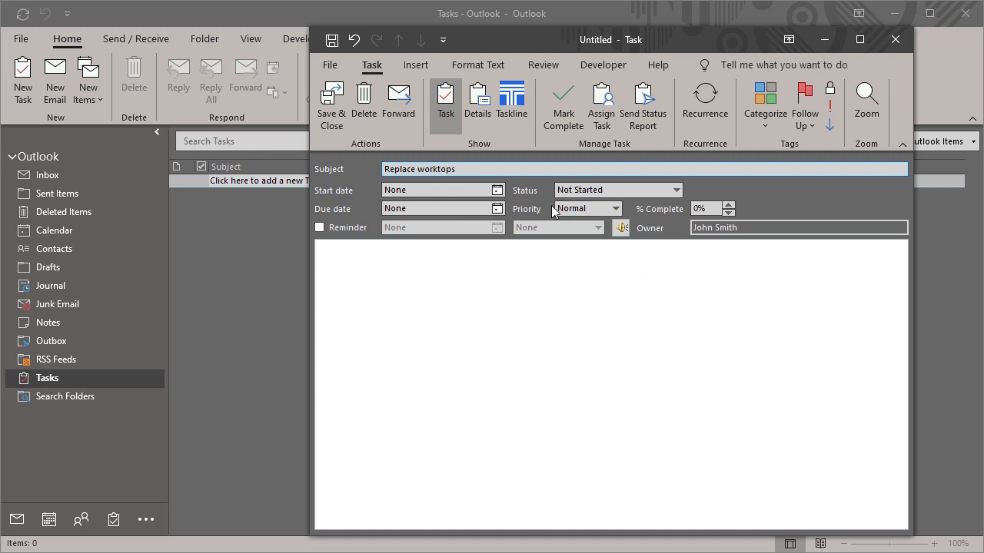
pyautogui.click(511, 100)
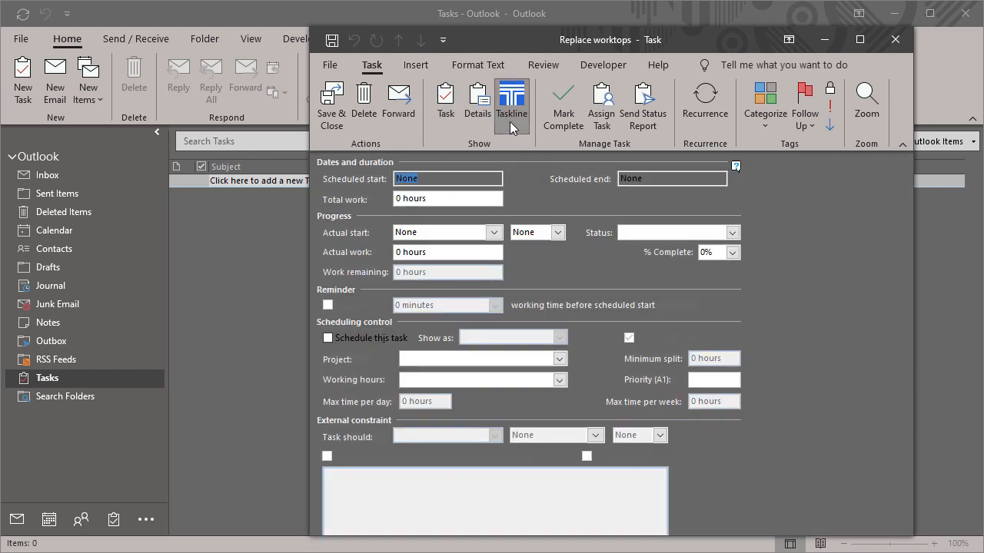
pyautogui.click(448, 198)
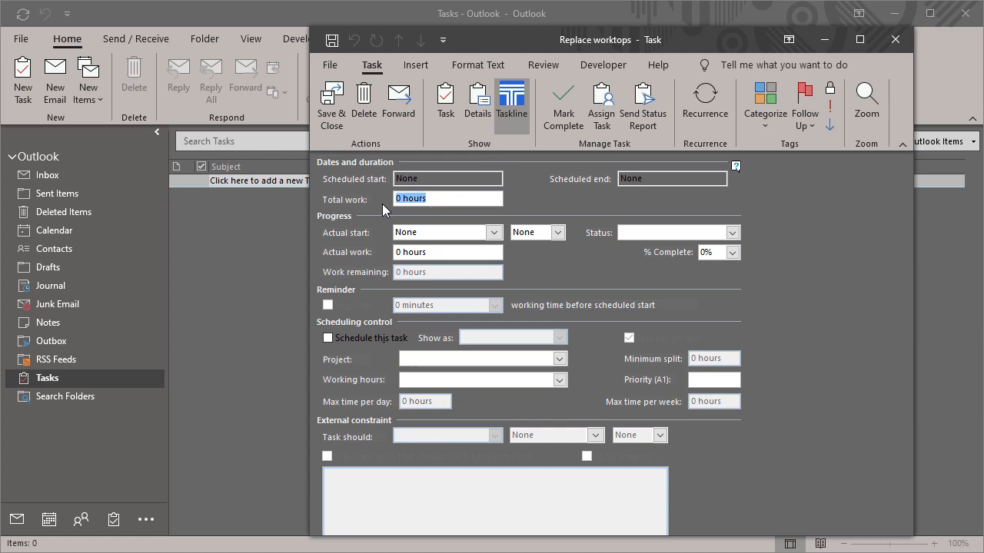
pyautogui.write('6.5h')
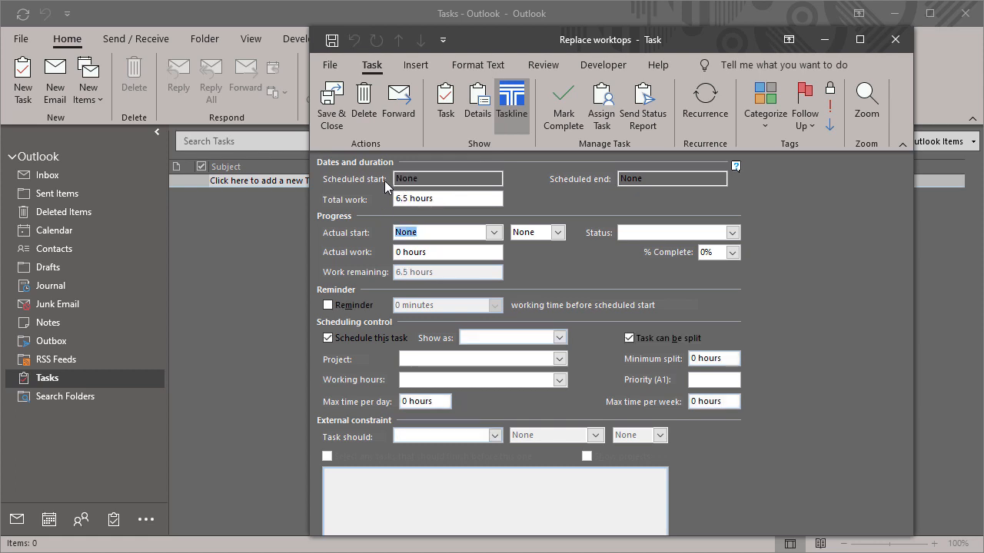
pyautogui.click(895, 39)
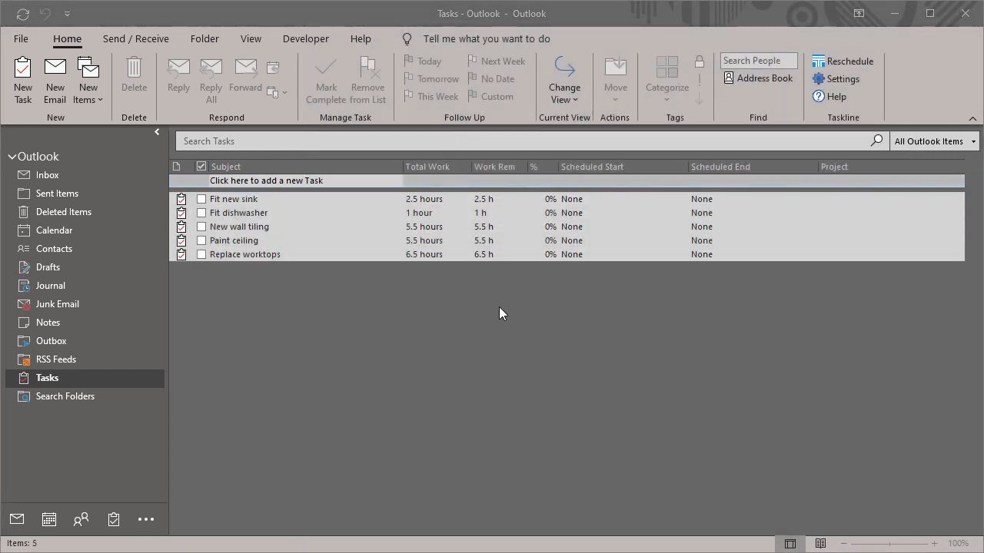
# - Move Paint ceiling to the top of the list and reschedule all tasks with Taskline
pyautogui.click(233, 240)
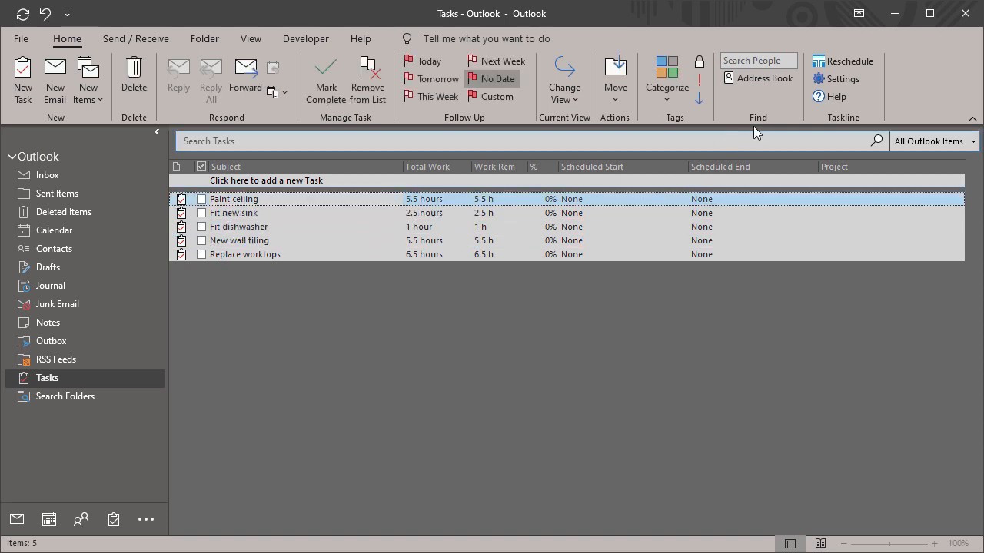
pyautogui.moveTo(843, 61)
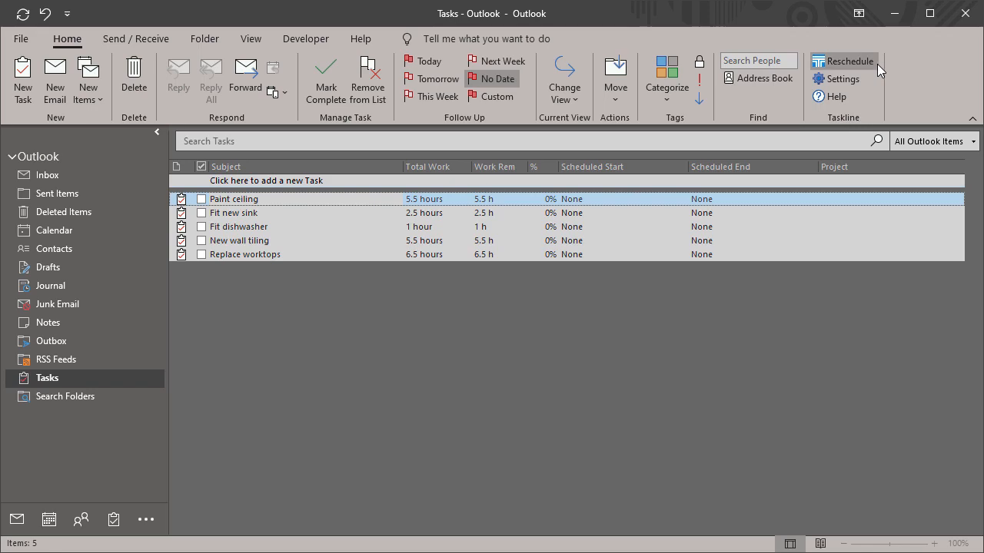
pyautogui.click(843, 61)
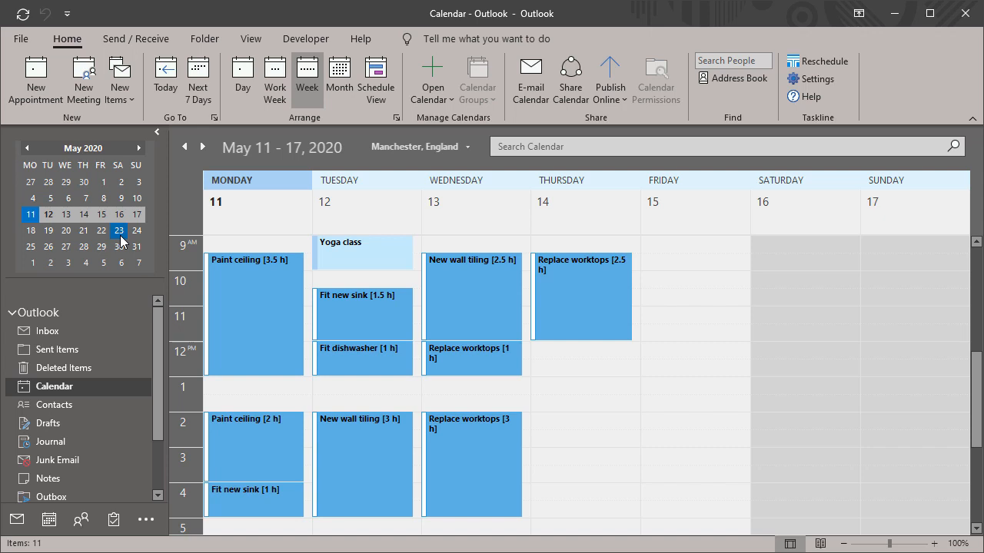
pyautogui.moveTo(173, 326)
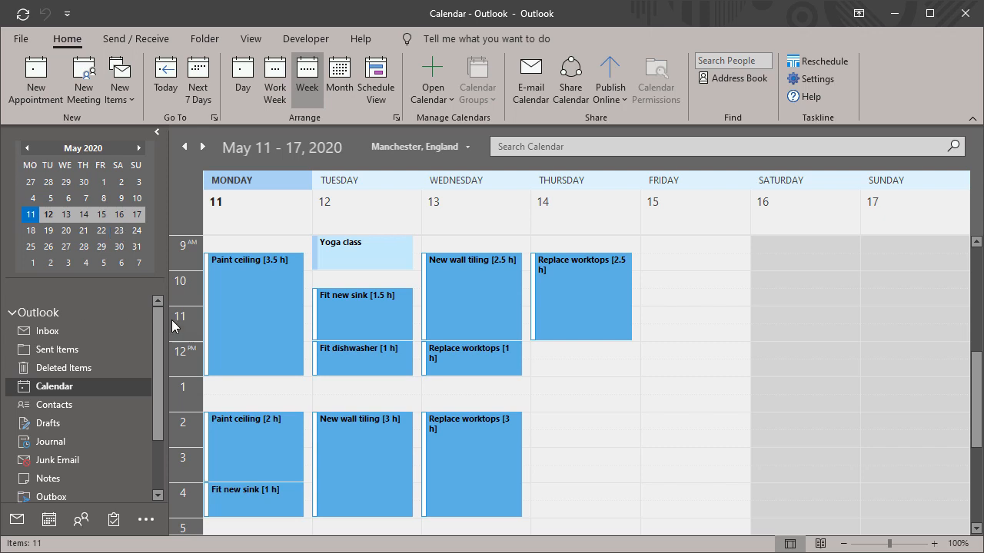
pyautogui.moveTo(264, 336)
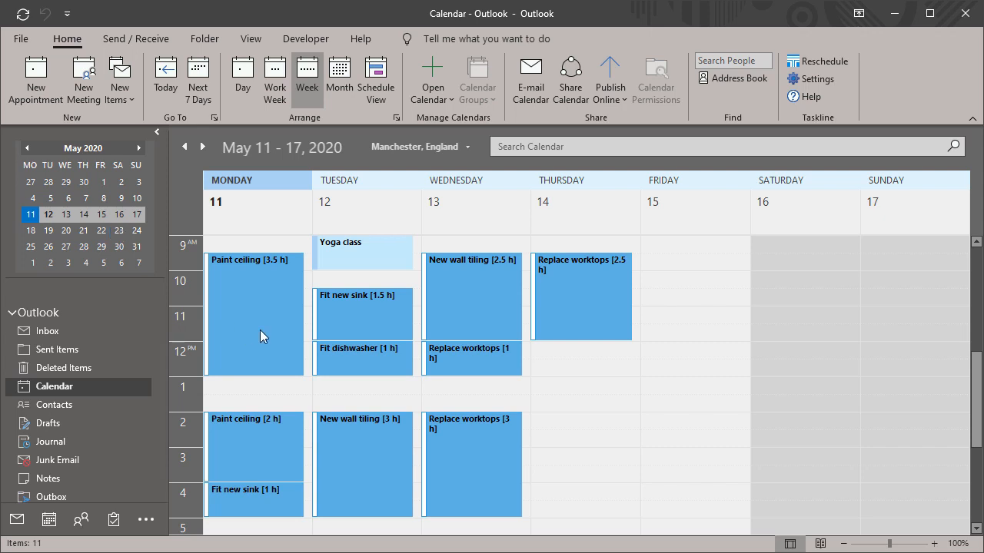
# - Open the options menu on Monday's Paint ceiling block to mark it complete
pyautogui.rightClick(253, 315)
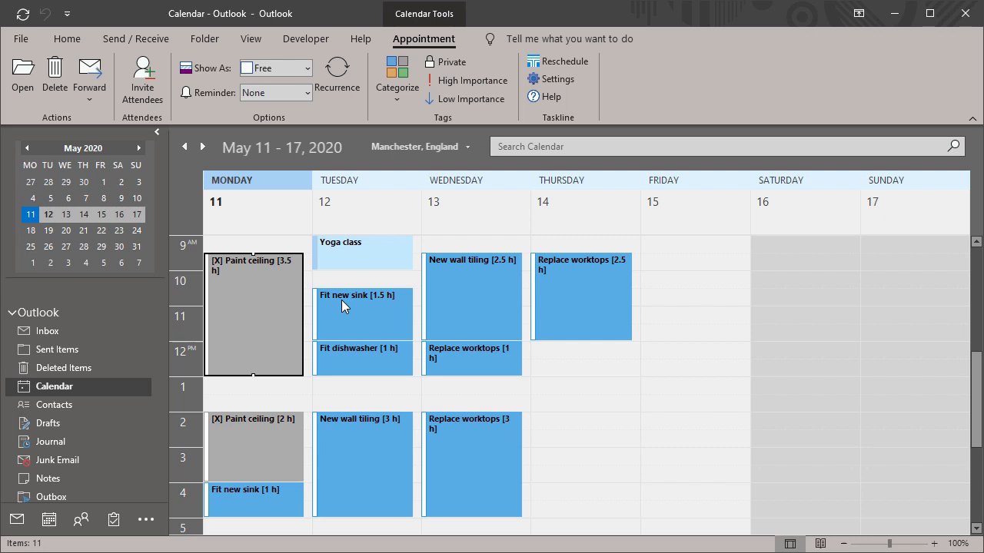
# - Reschedule the remaining tasks with Taskline and switch to the Inbox
pyautogui.click(564, 61)
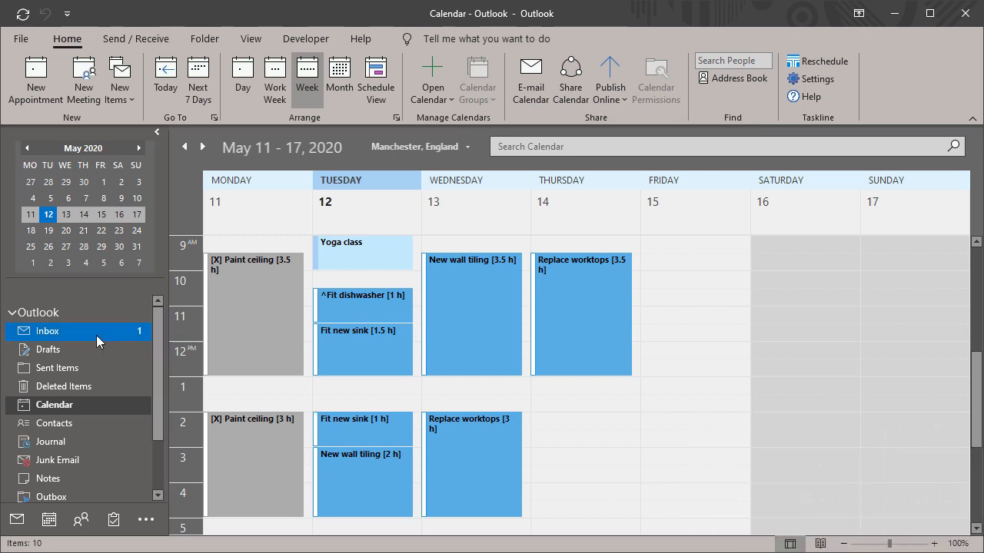
pyautogui.click(47, 331)
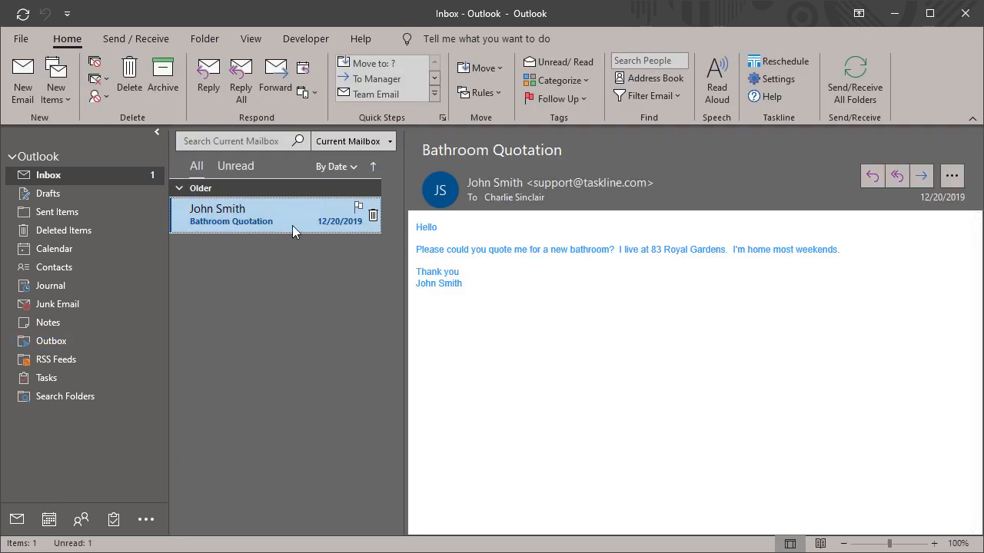
# - Create a weekend-hours task from the Bathroom Quotation email, verify Saturday's slot, then open Tasks
pyautogui.rightClick(231, 215)
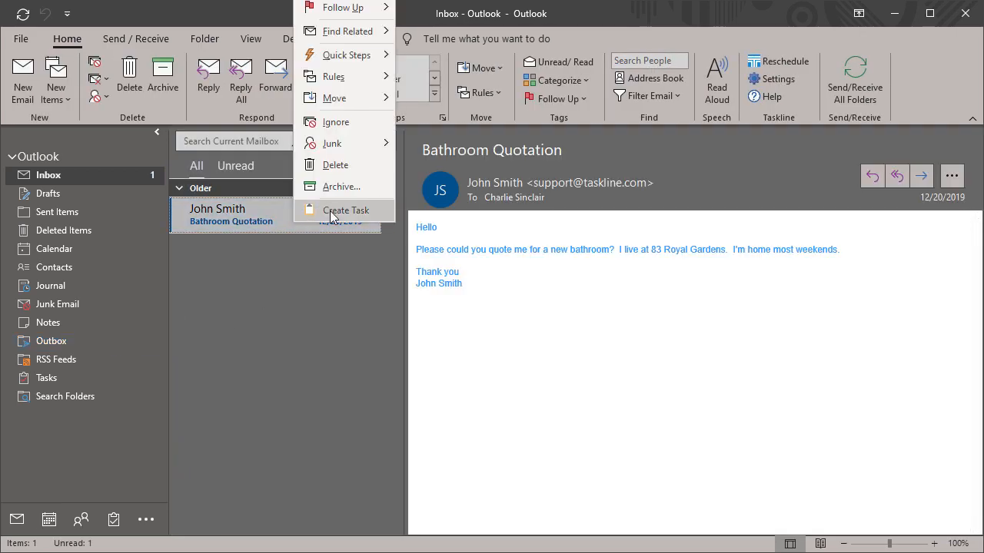
pyautogui.click(346, 210)
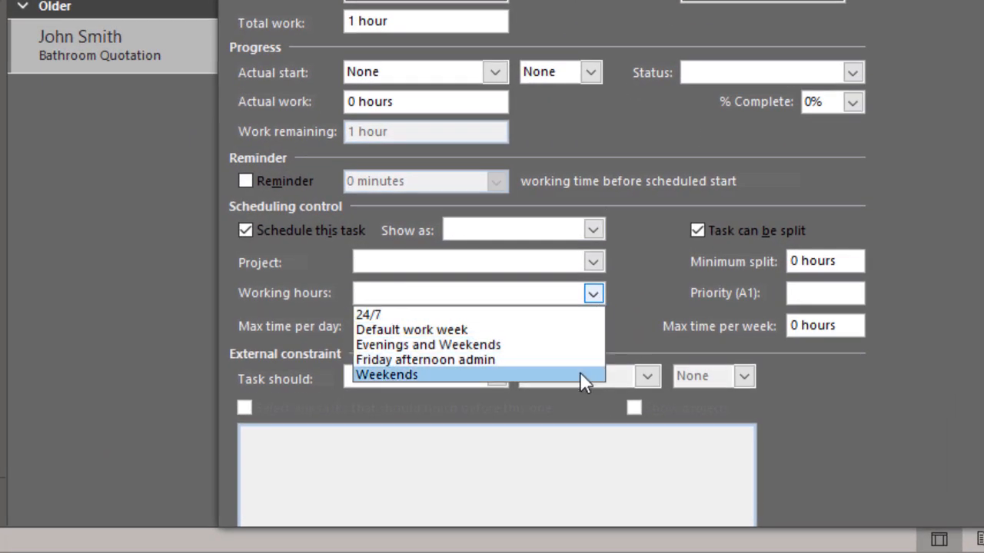
pyautogui.click(387, 374)
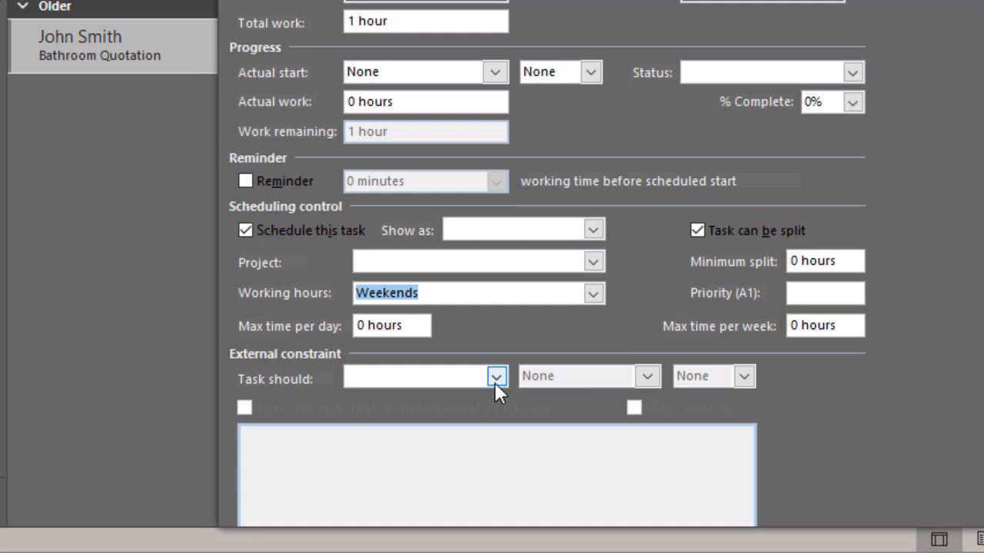
pyautogui.click(495, 376)
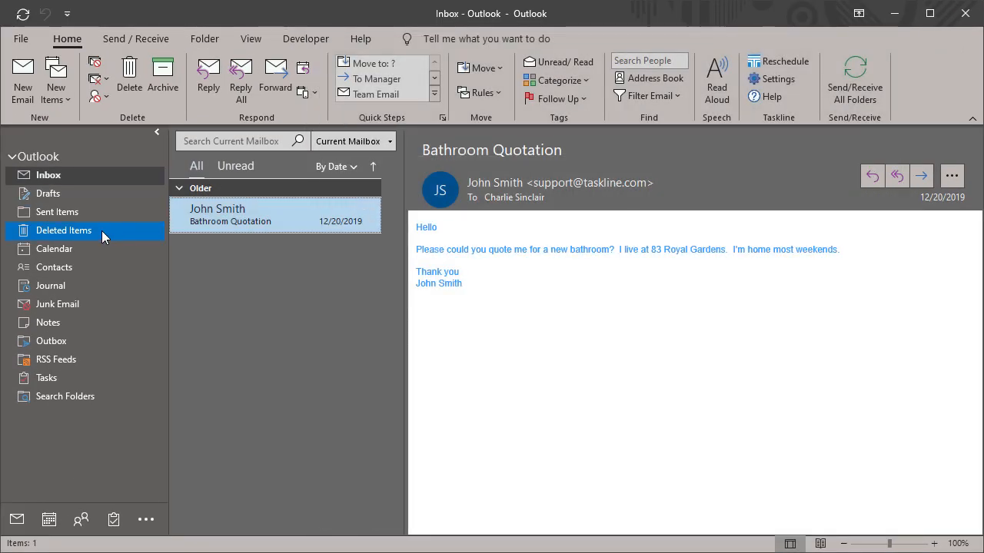
pyautogui.click(55, 248)
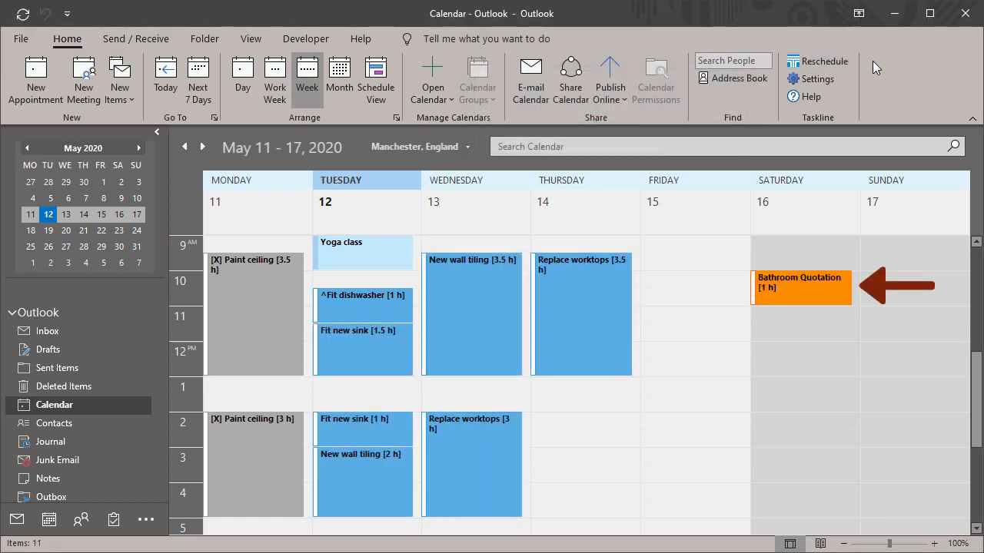
pyautogui.click(47, 378)
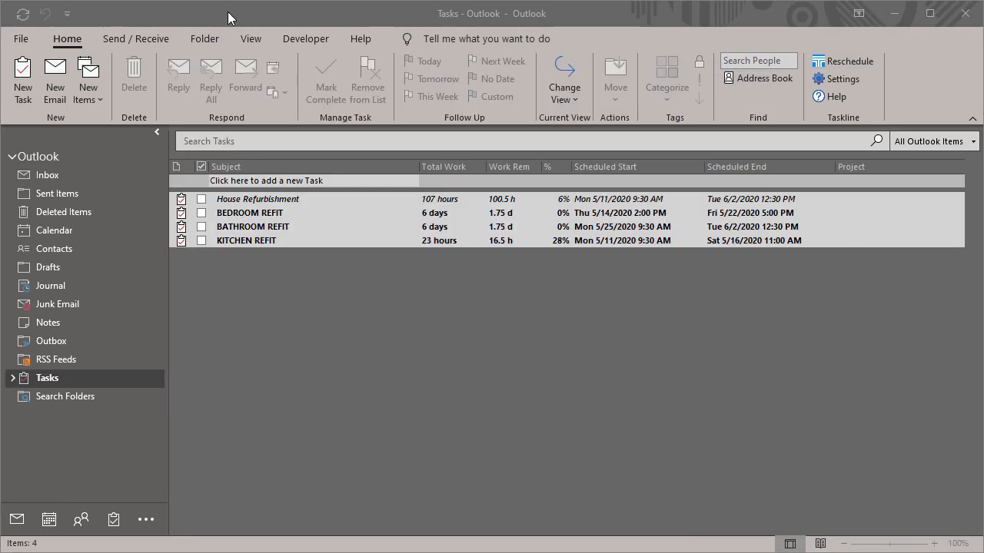
# - Expand the Tasks folder's project subfolders and open Kitchen Refit
pyautogui.click(46, 378)
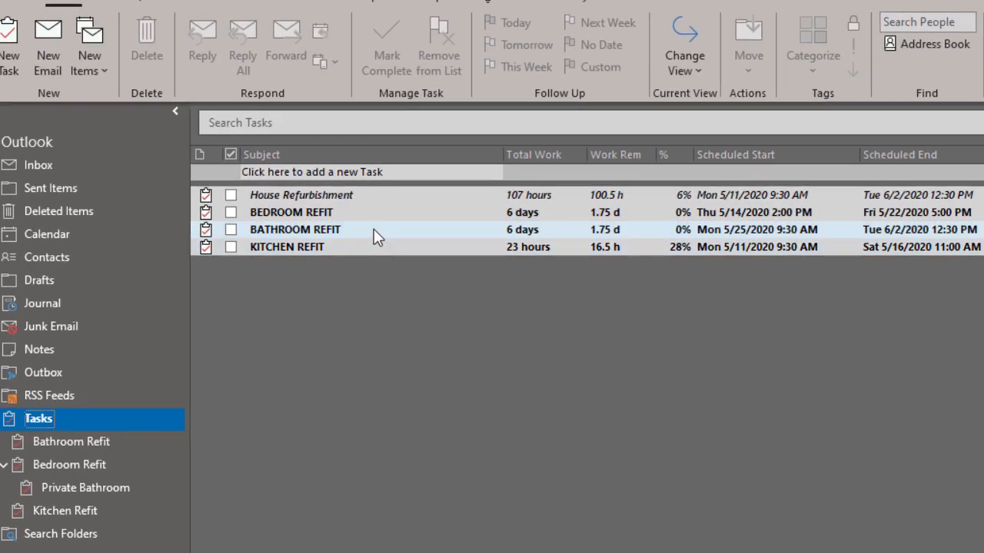
pyautogui.click(301, 195)
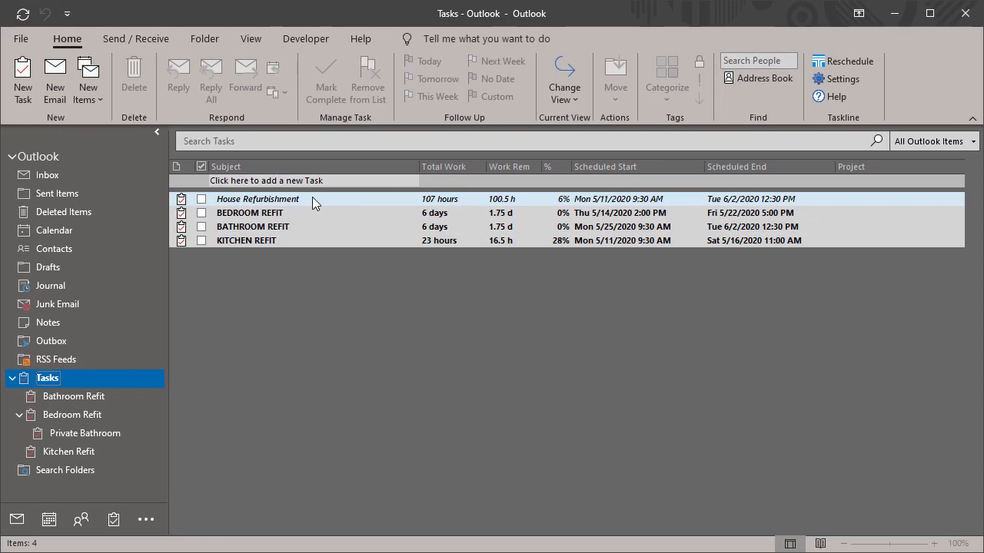
pyautogui.click(75, 414)
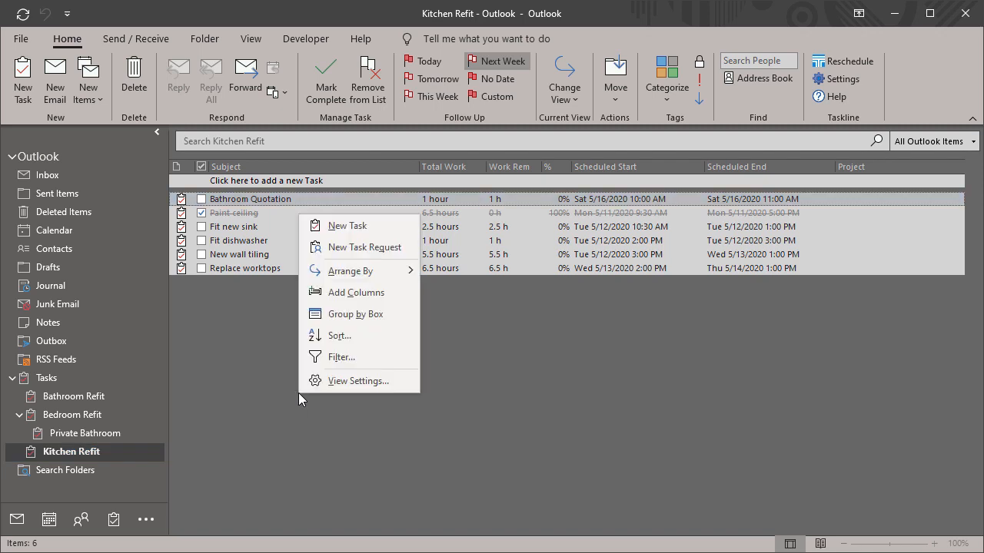
# - Add a zero-hour 'Kitchen finished :-)' milestone task to the Kitchen Refit folder
pyautogui.click(347, 225)
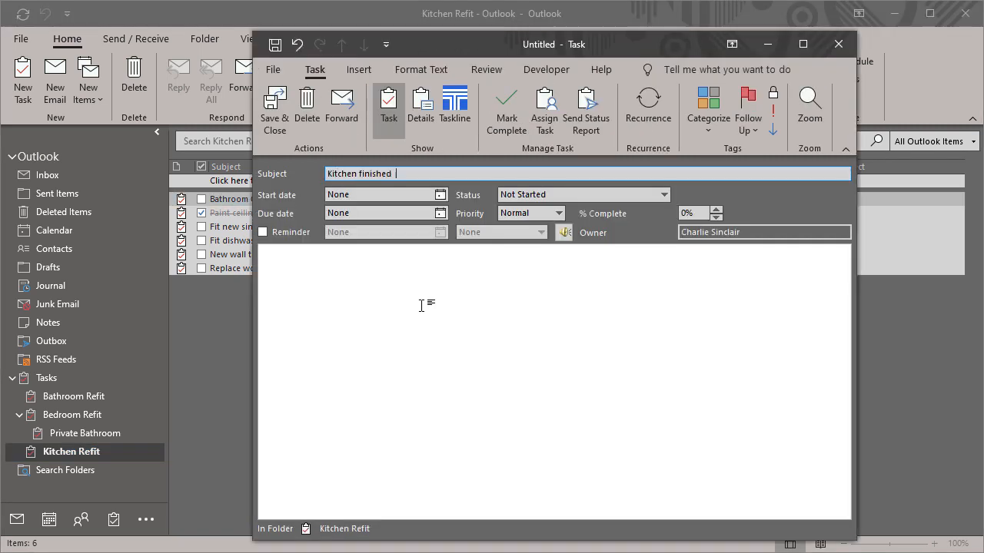
pyautogui.click(455, 108)
pyautogui.write(' :-)')
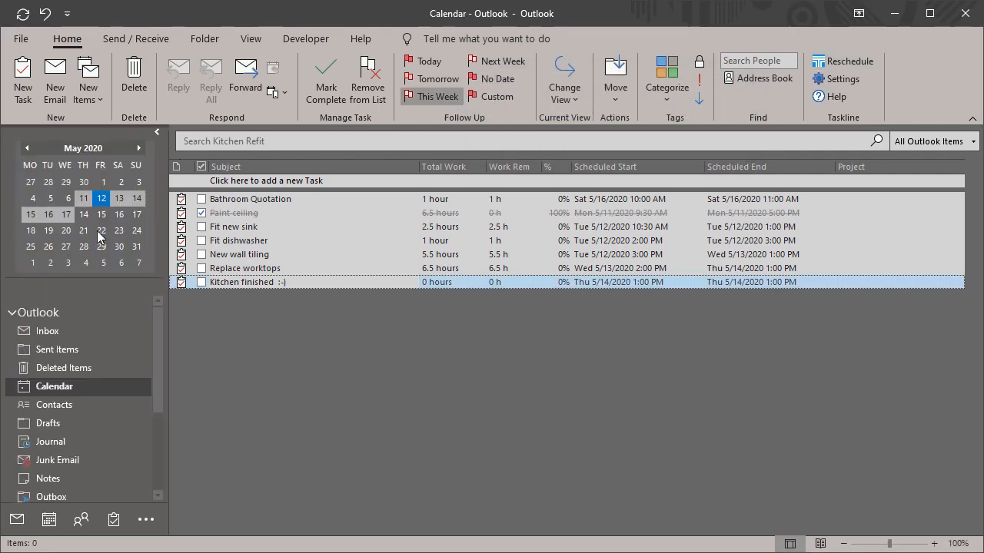
pyautogui.click(54, 386)
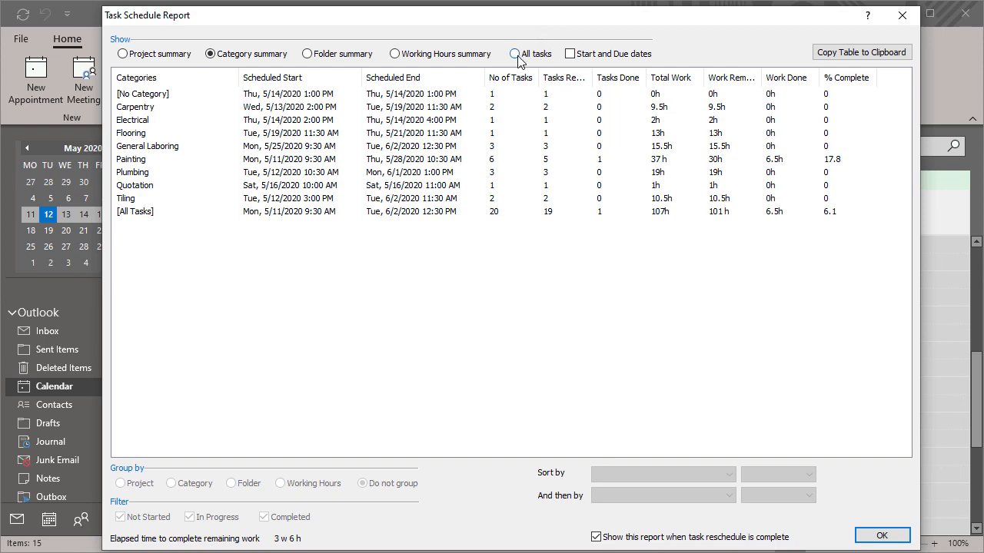
# - Switch the Task Schedule Report to All tasks with Group by set to Folder
pyautogui.click(515, 53)
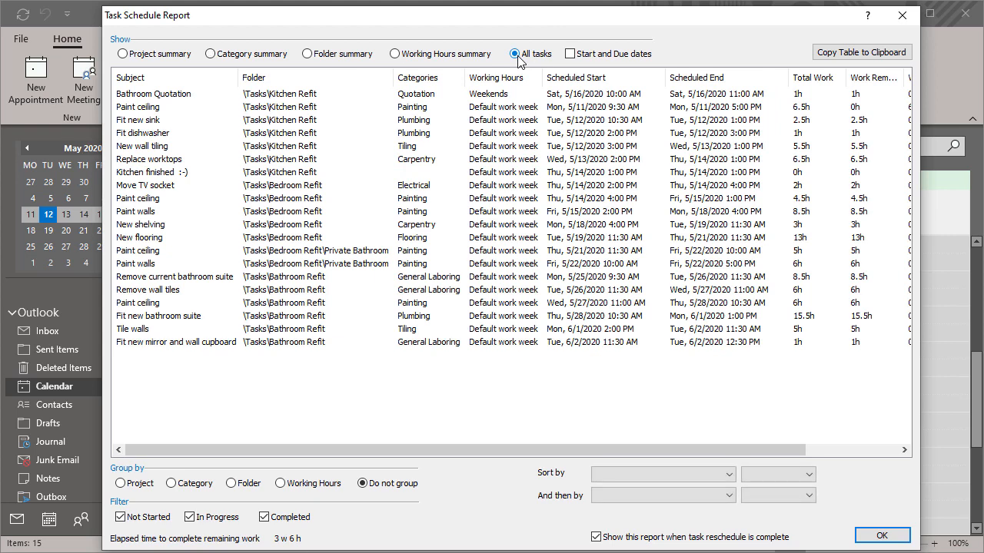
pyautogui.click(230, 483)
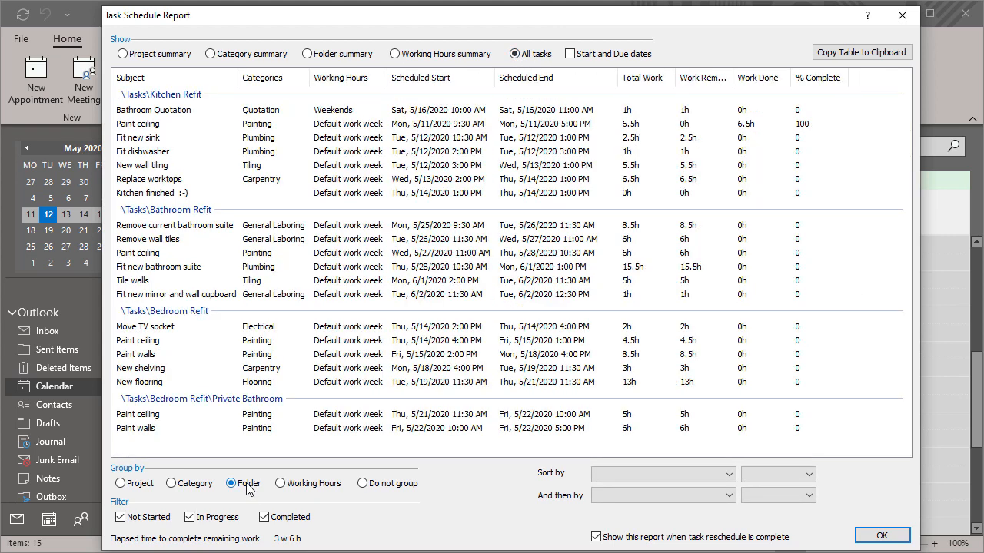